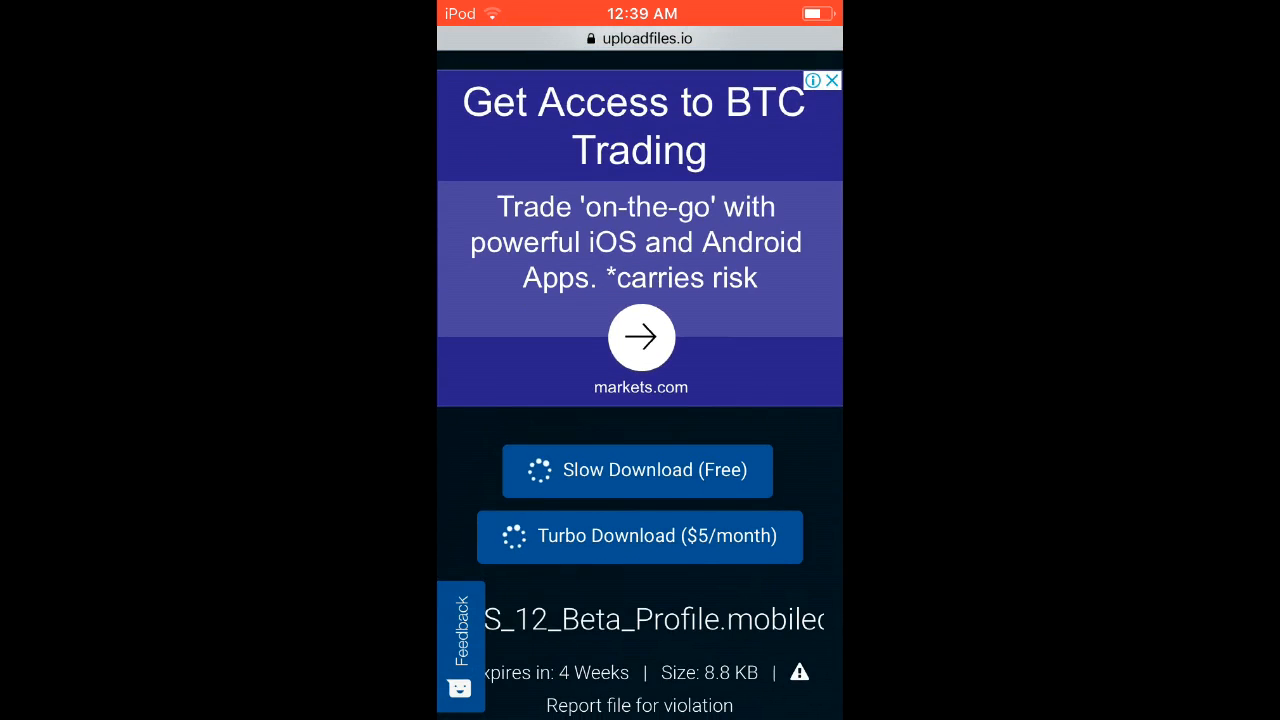
Step: Download iOS_12_Beta_Profile.mobileconfig from uploadfiles.io via Slow Download (Free)
{"action": "left_click", "coordinate": [637, 470]}
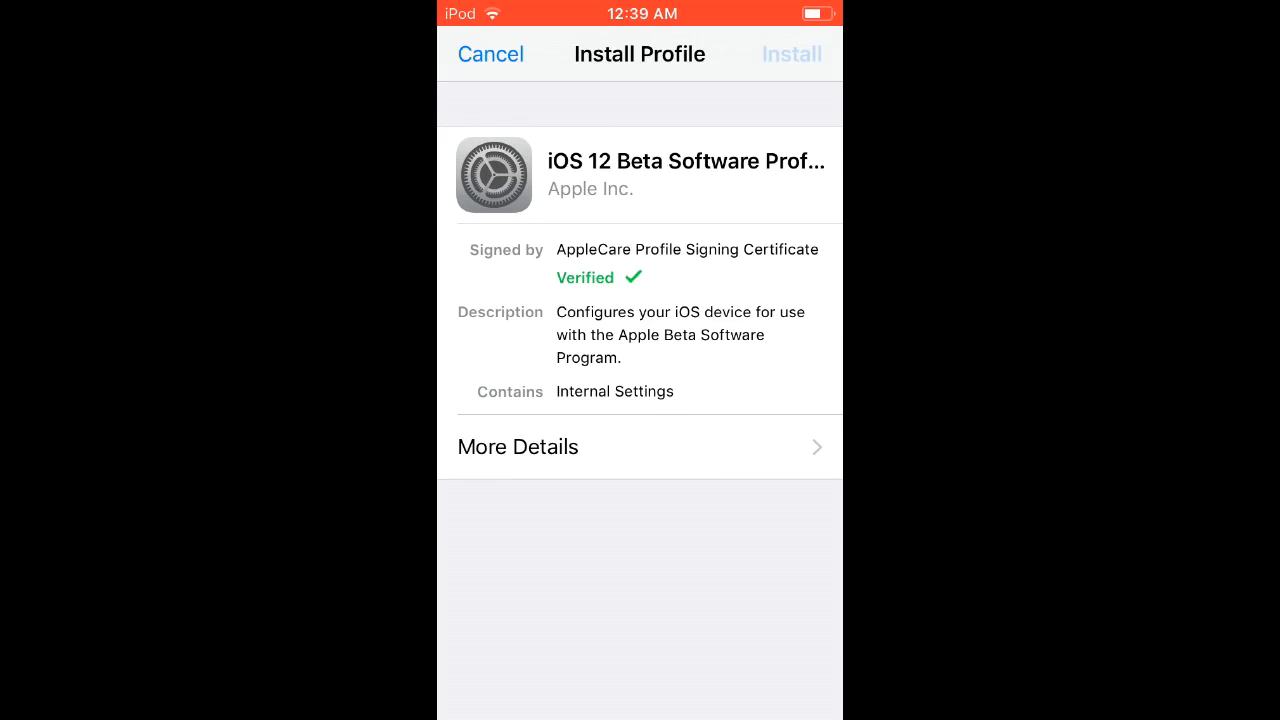
Step: Install the iOS 12 Beta Software Profile and accept Apple's beta consent terms
{"action": "left_click", "coordinate": [790, 54]}
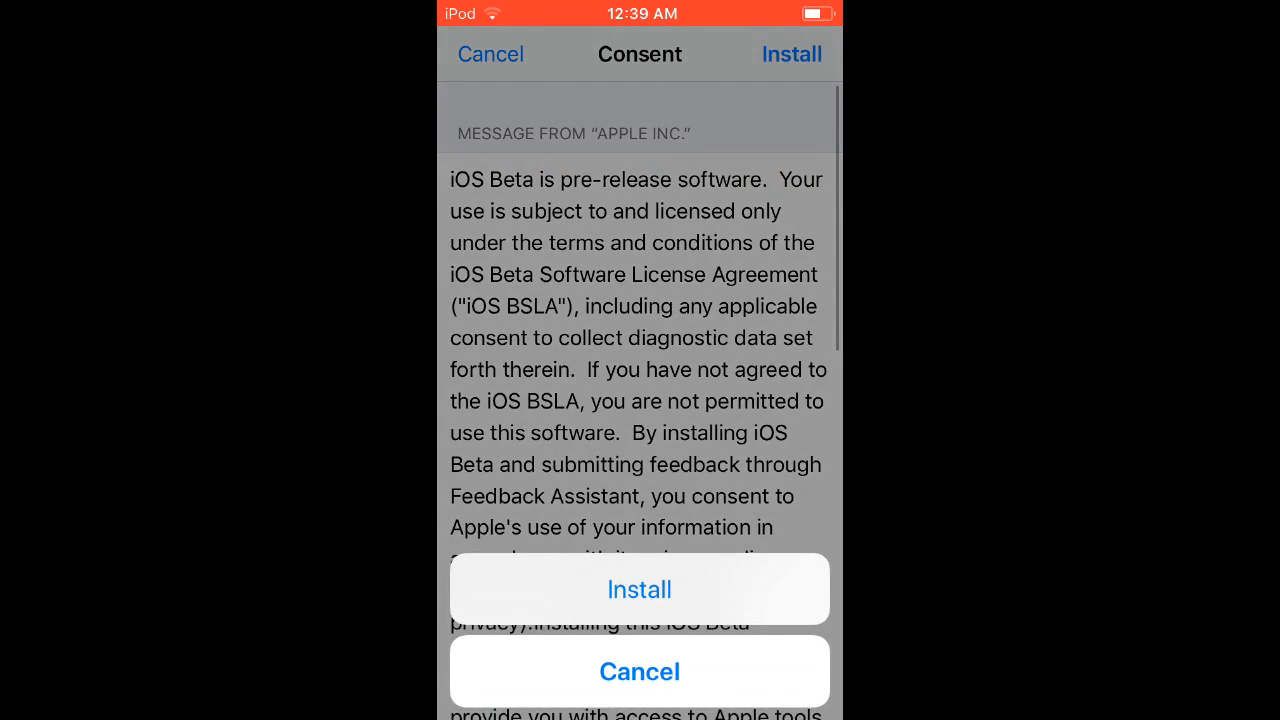
{"action": "left_click", "coordinate": [639, 589]}
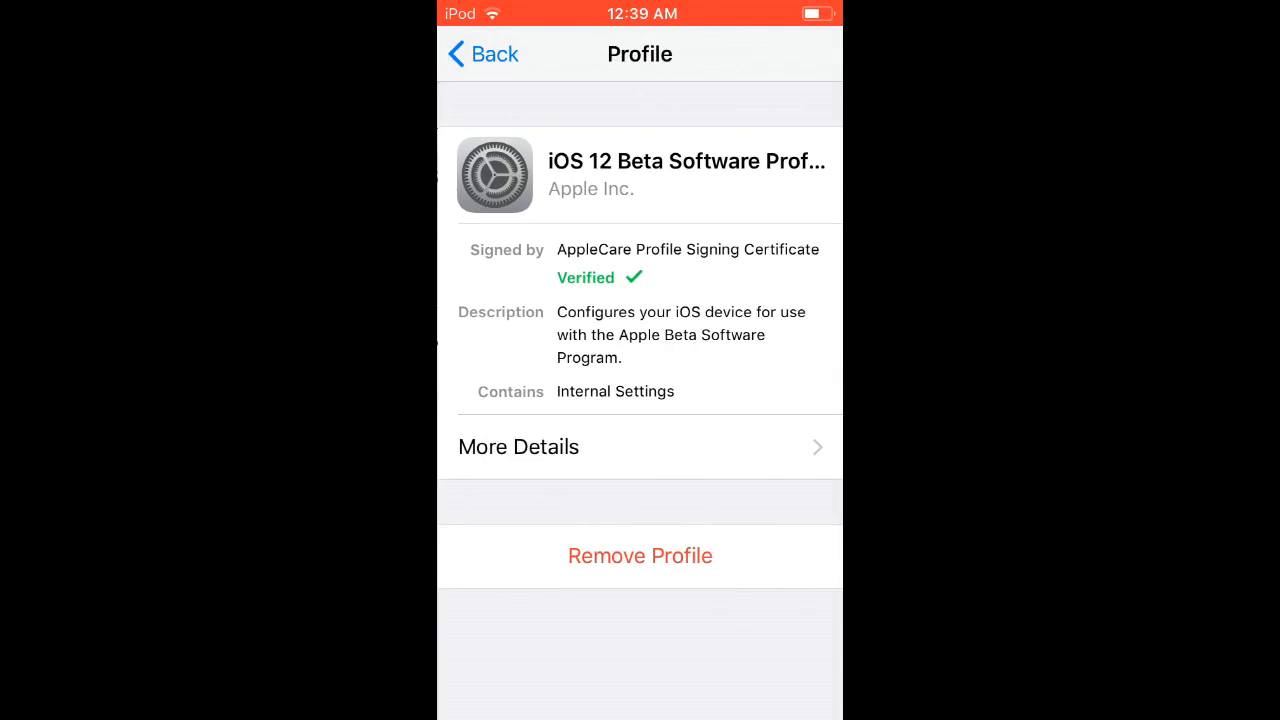
Step: Leave the profile details so Software Update can offer the iOS 12 Developer beta (2.07 GB)
{"action": "left_click", "coordinate": [481, 54]}
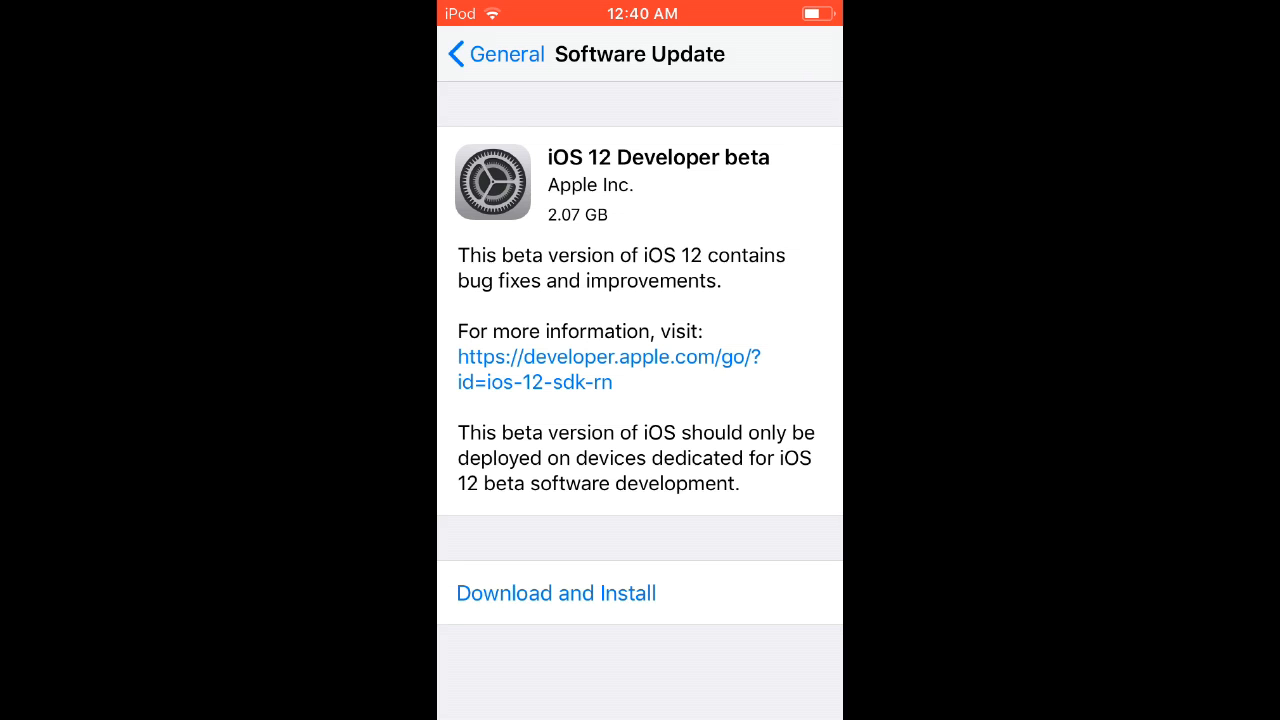
Step: Return from General to the main Settings list
{"action": "left_click", "coordinate": [490, 54]}
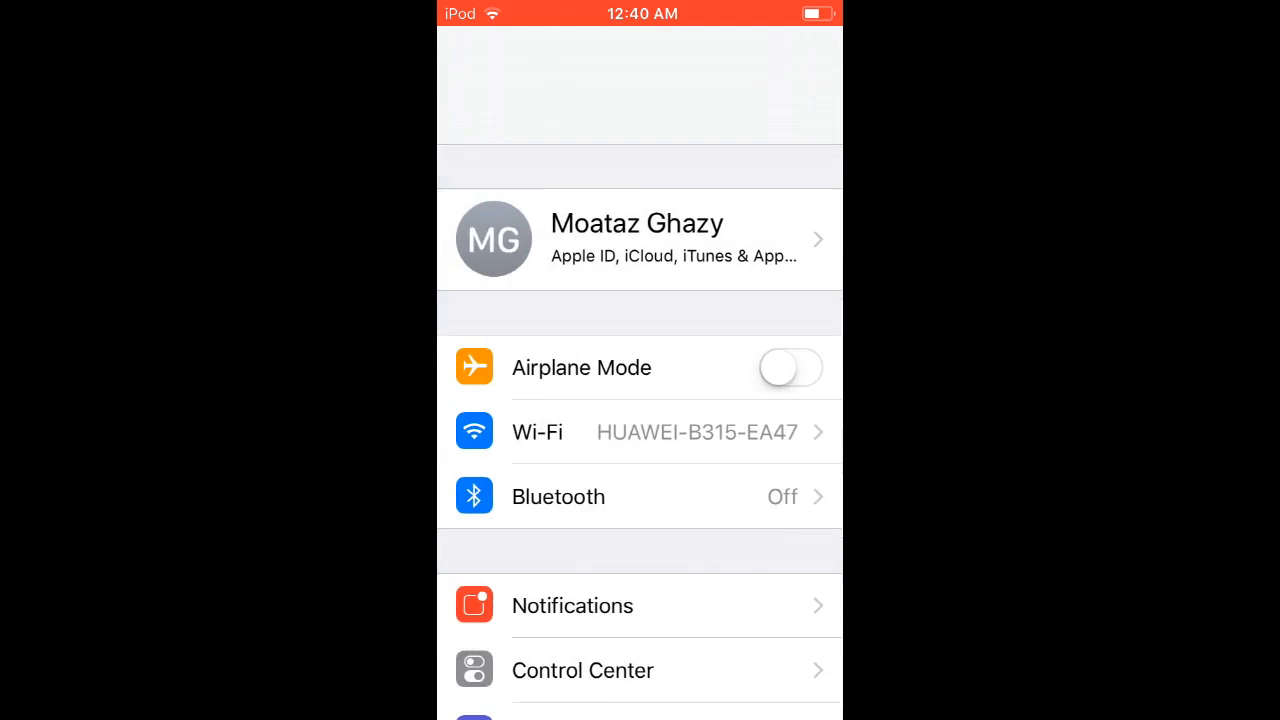